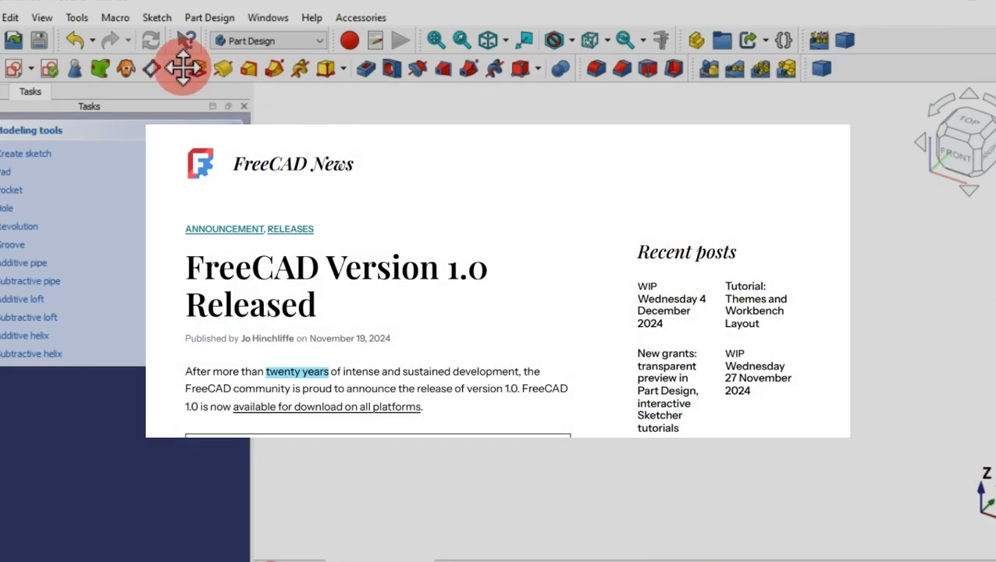
- Fillet the box edges with the Part Design Fillet tool and close the edited sketch
left_click(597, 68)
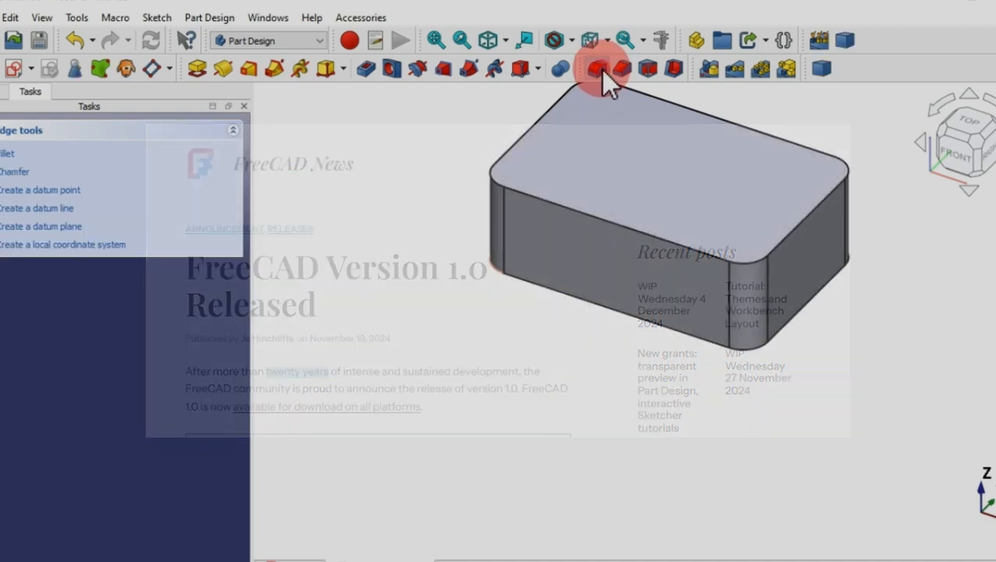
left_click(596, 68)
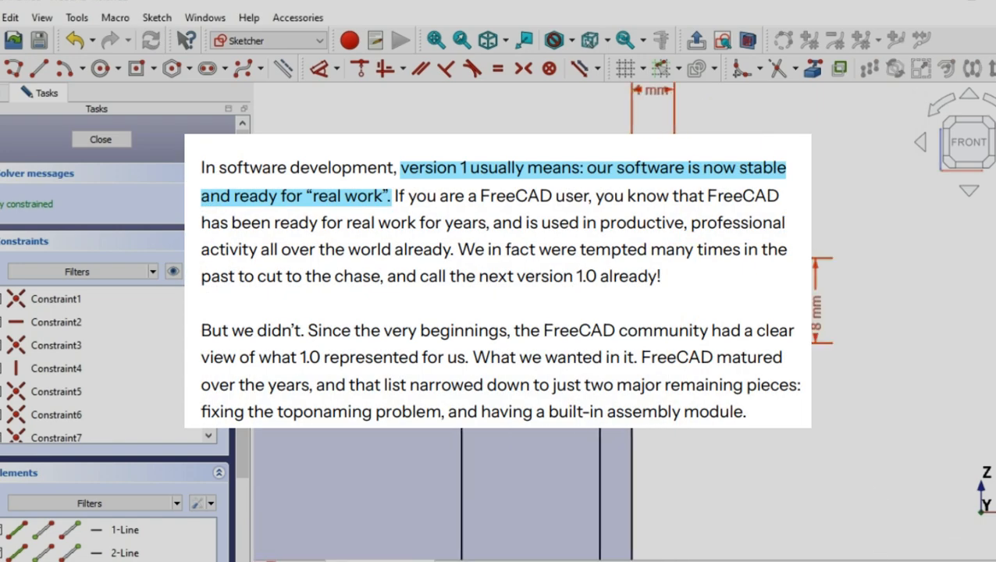
left_click(268, 41)
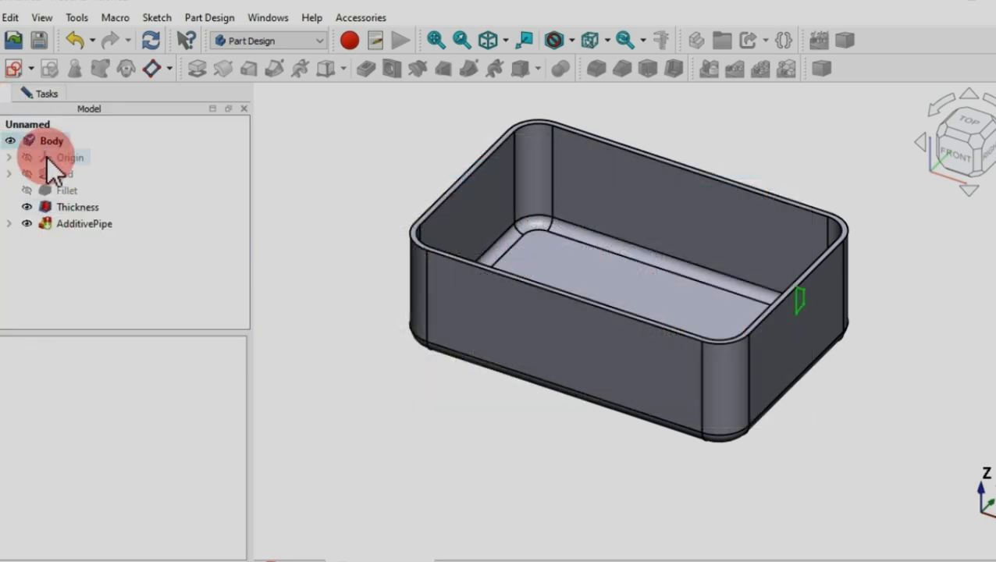
- Edit the AdditivePipe rim sweep and pick the rim edge as its path
double_click(82, 224)
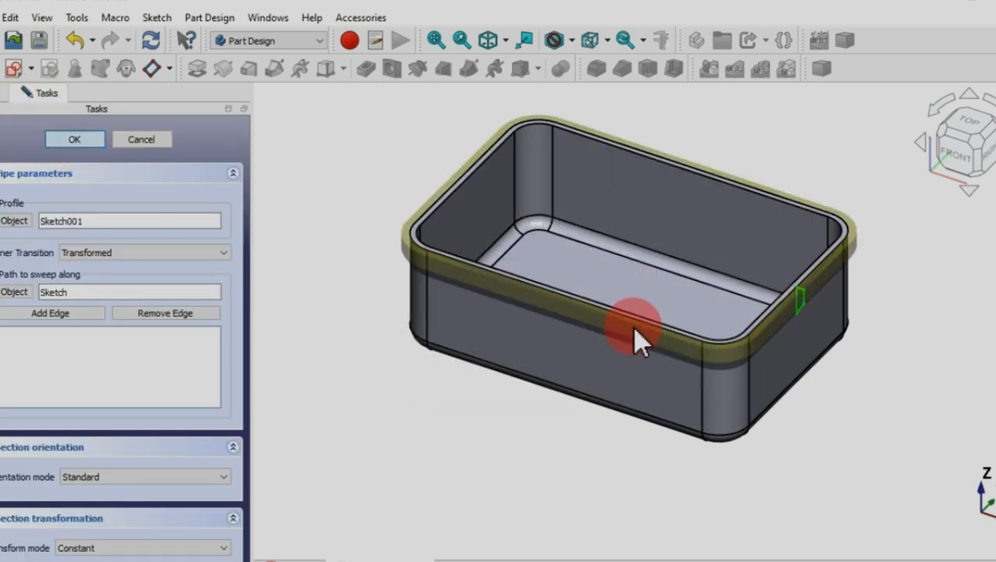
left_click(75, 139)
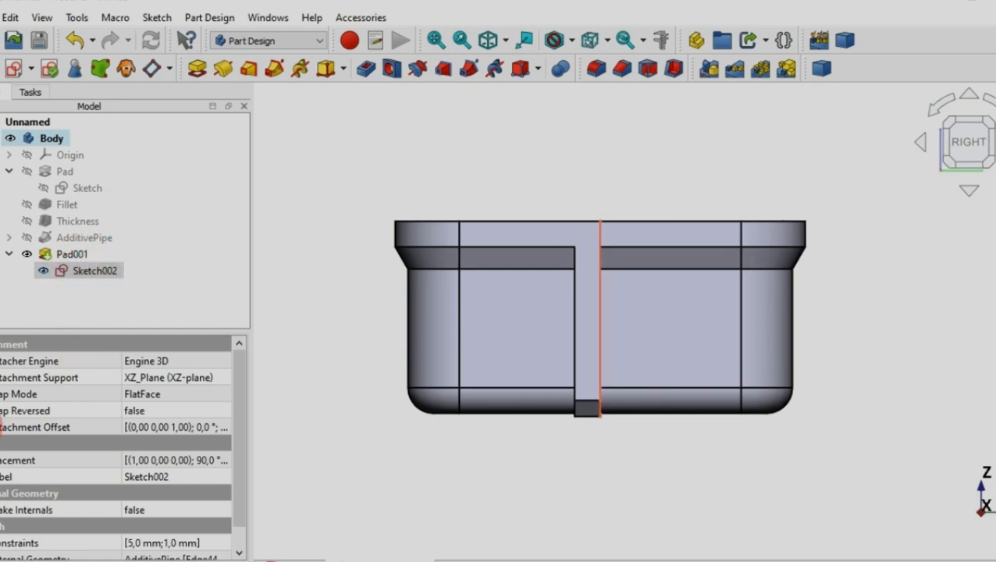
- Add a mirrored transformation to Pad001's MultiTransform and choose its mirror plane
left_click(547, 281)
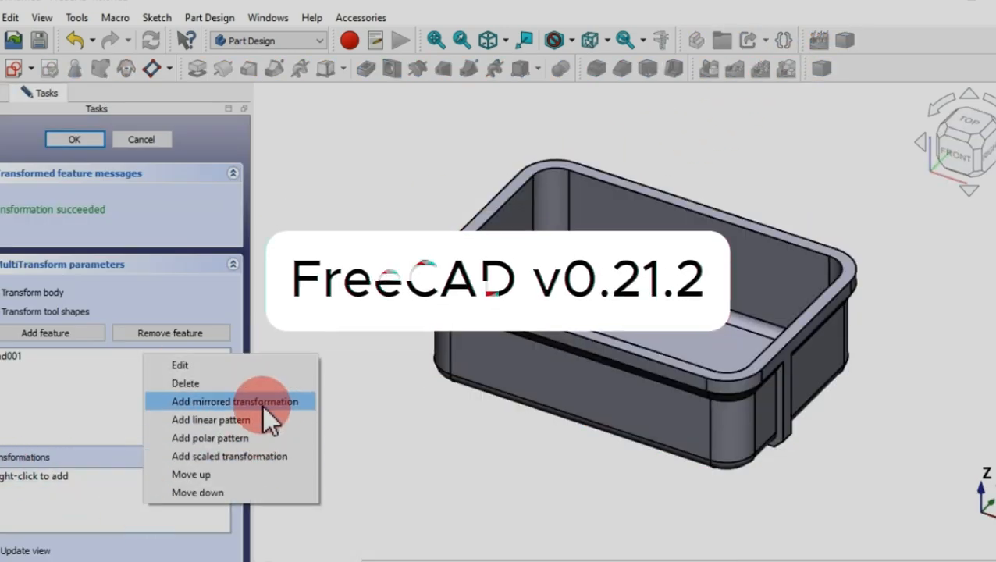
left_click(234, 402)
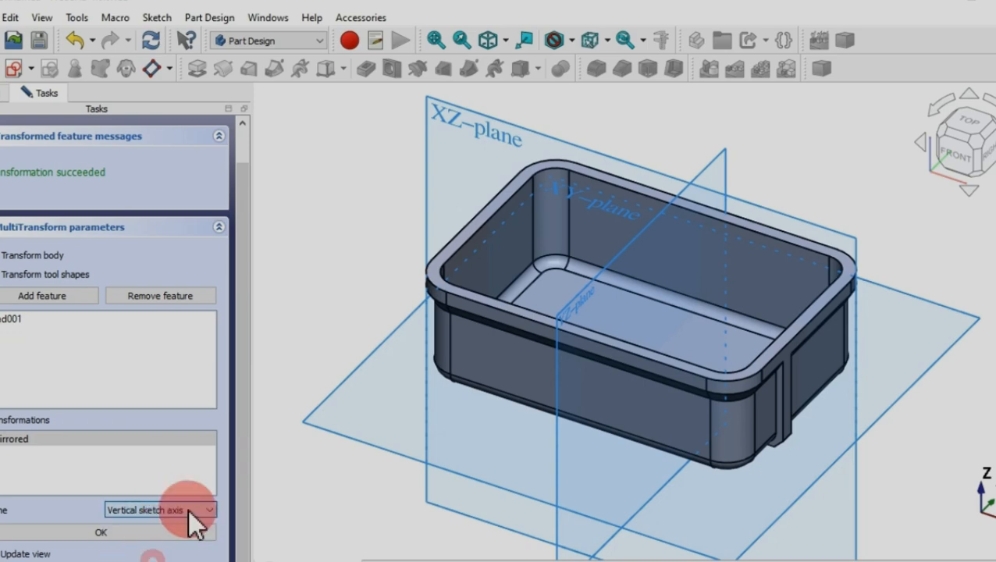
left_click(159, 509)
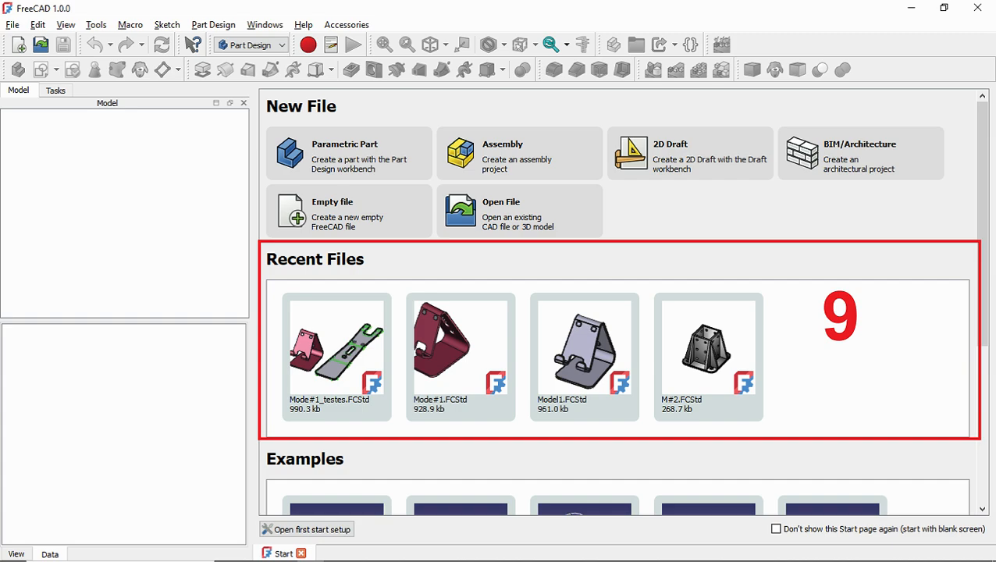
- Zoom the view toward the box wall for the hinge knuckle sketch
scroll("down", 3)
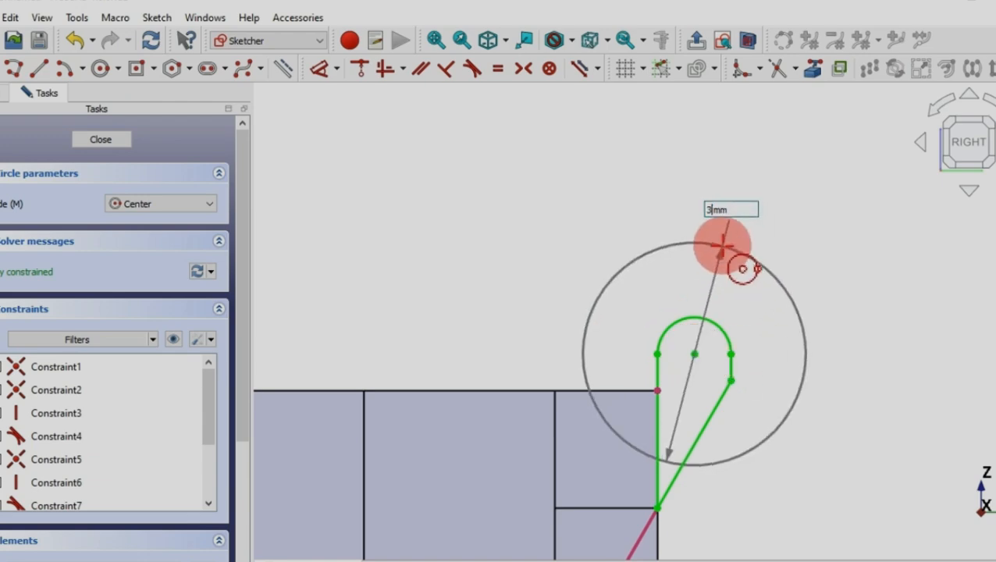
- Place the knuckle circle and pad the sketch 41 mm into a new pad
left_click(100, 139)
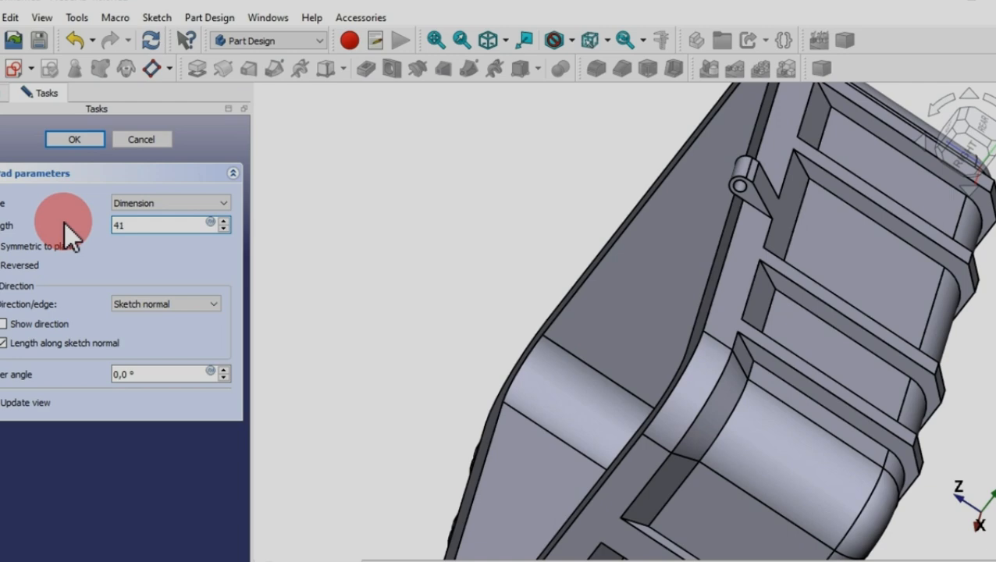
left_click(75, 139)
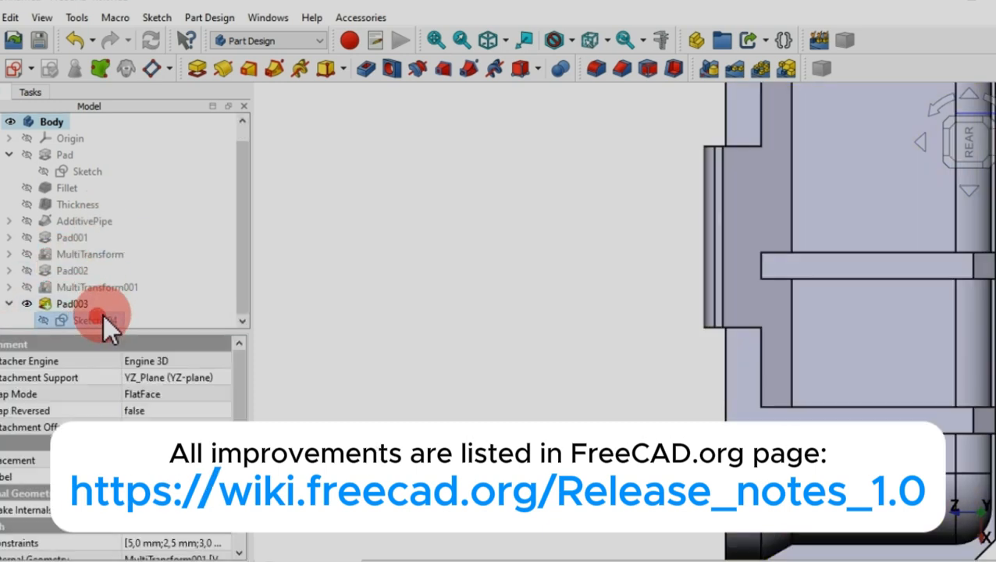
- Set Pad003 to Reversed in the Property view and select it for mirroring
left_click(94, 320)
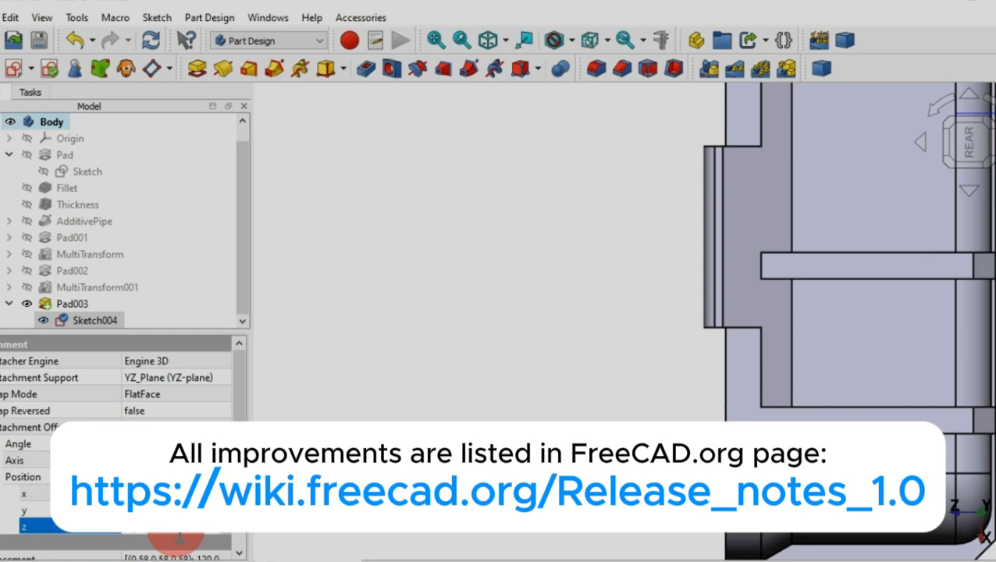
left_click(72, 303)
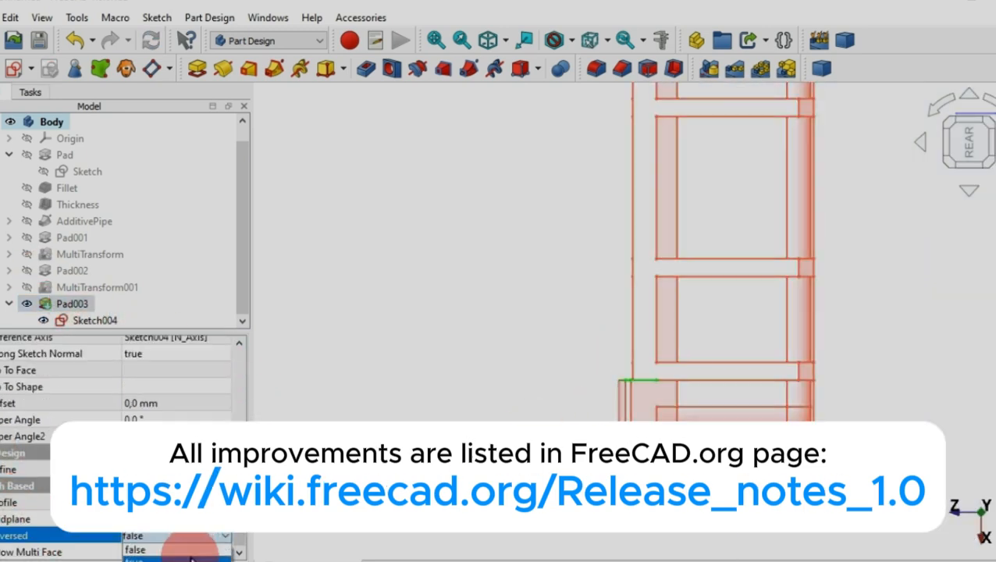
left_click(94, 321)
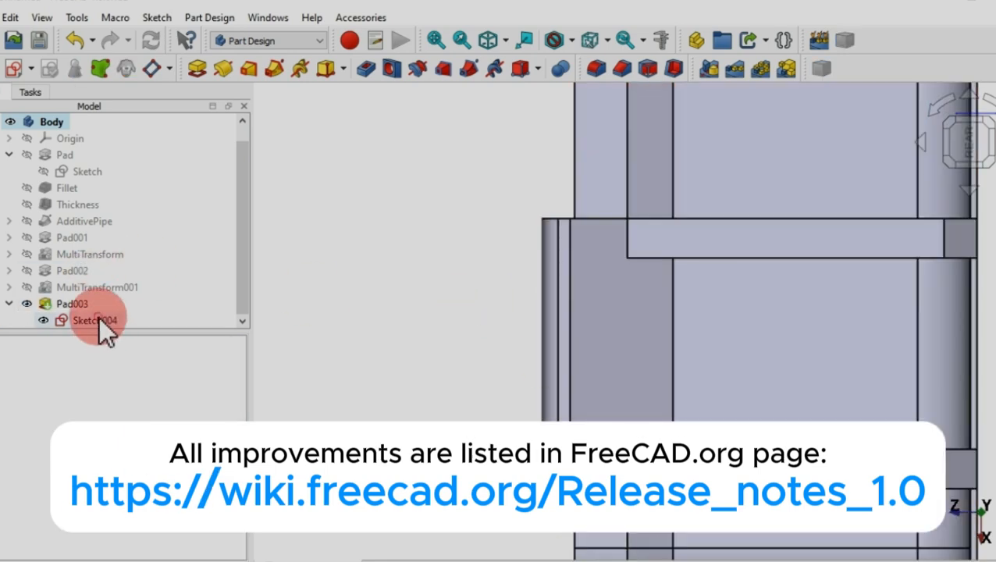
left_click(72, 303)
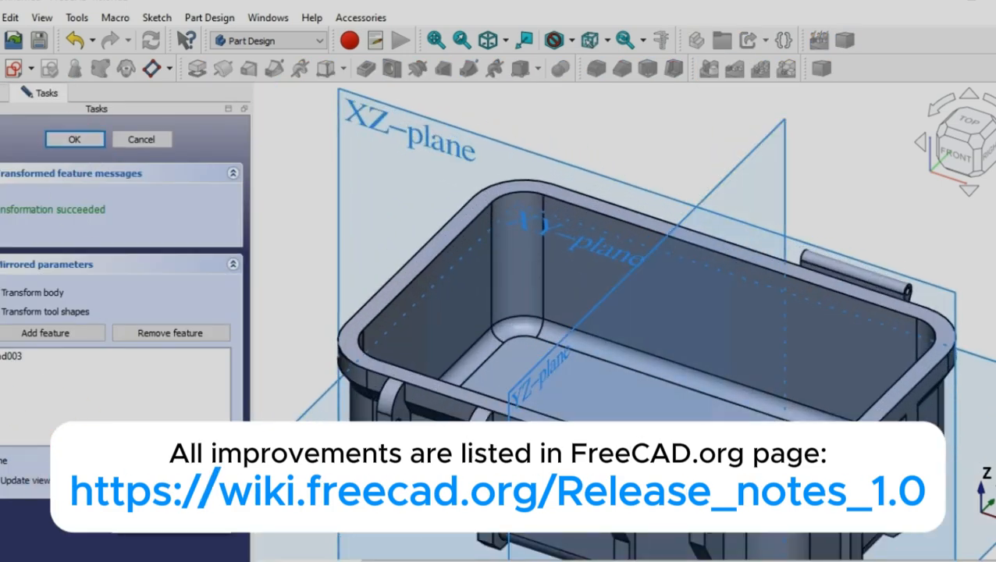
- Confirm the Mirrored feature so the knuckle pad appears on the box's other side
left_click(75, 139)
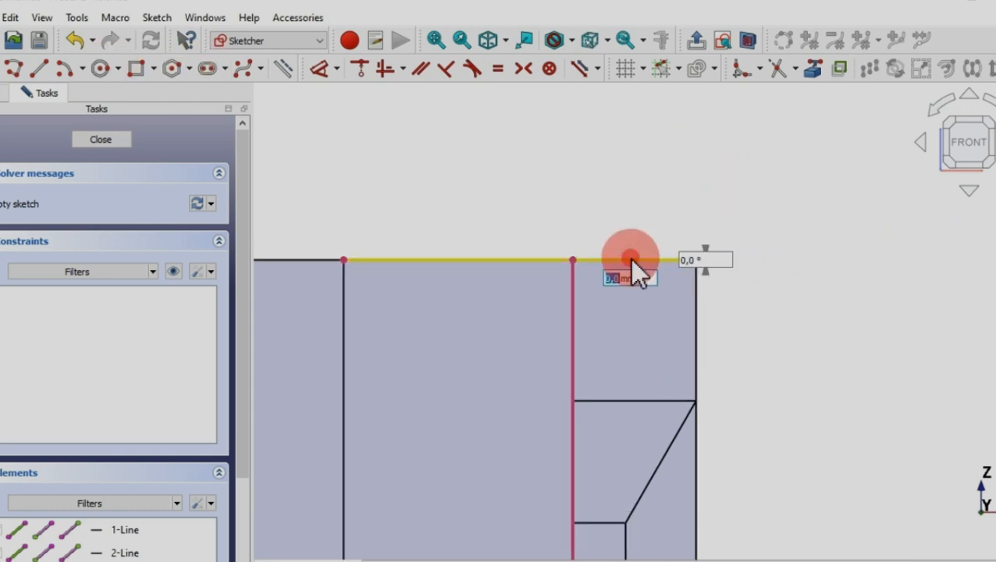
- Constrain a 2.5 mm slot to the rim corner and choose it as the additive pipe path
left_click(338, 69)
type("2.5")
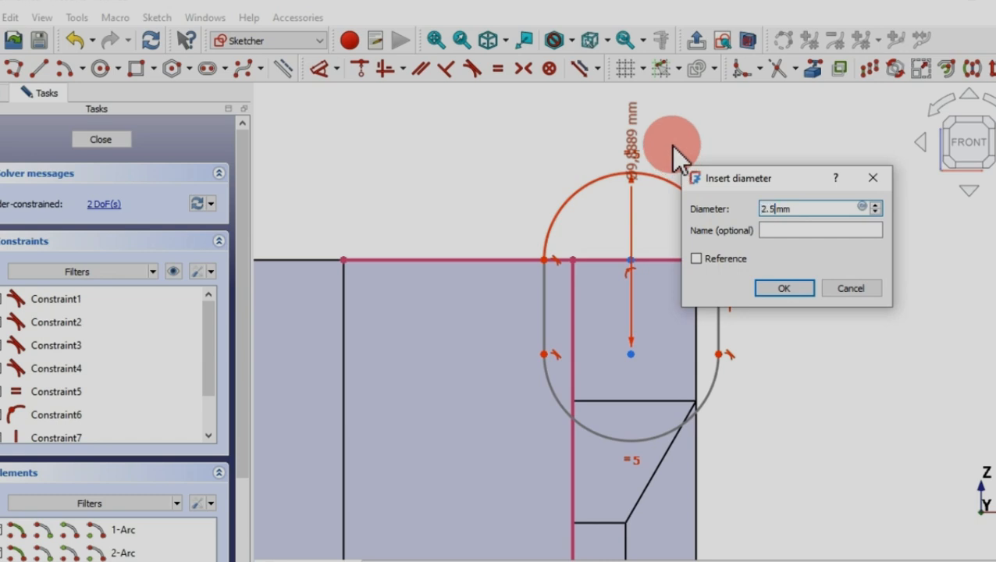
left_click(784, 287)
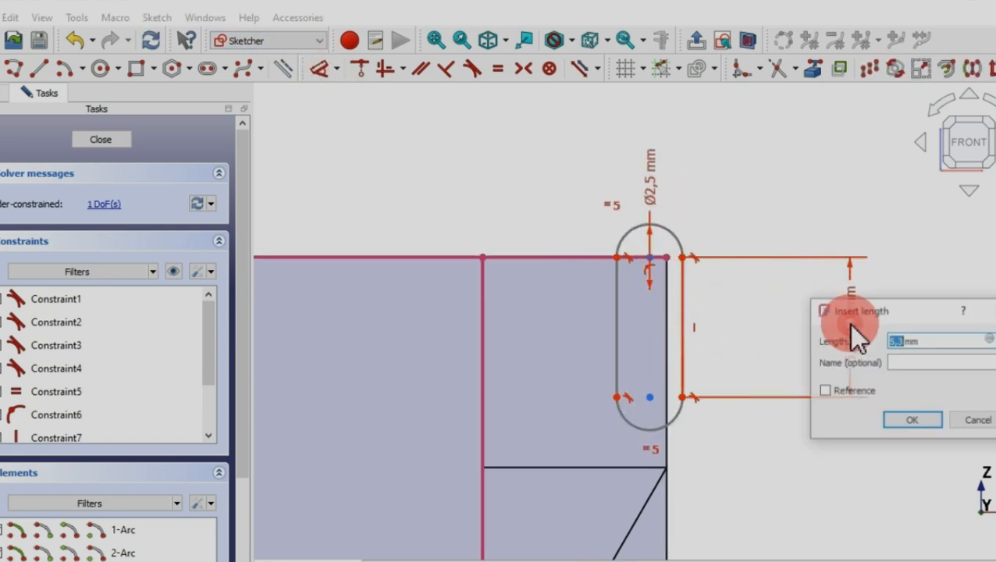
left_click(912, 418)
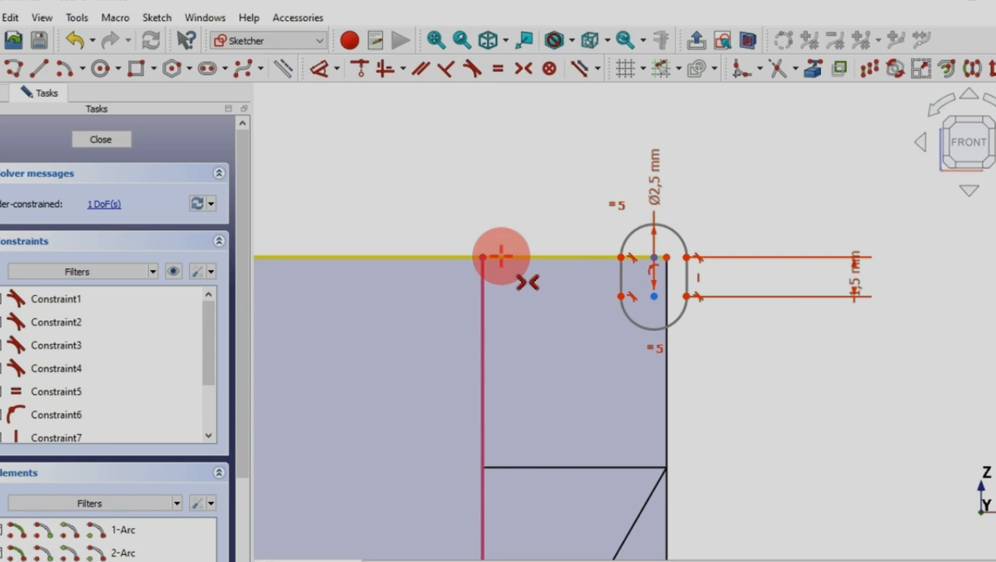
left_click(100, 139)
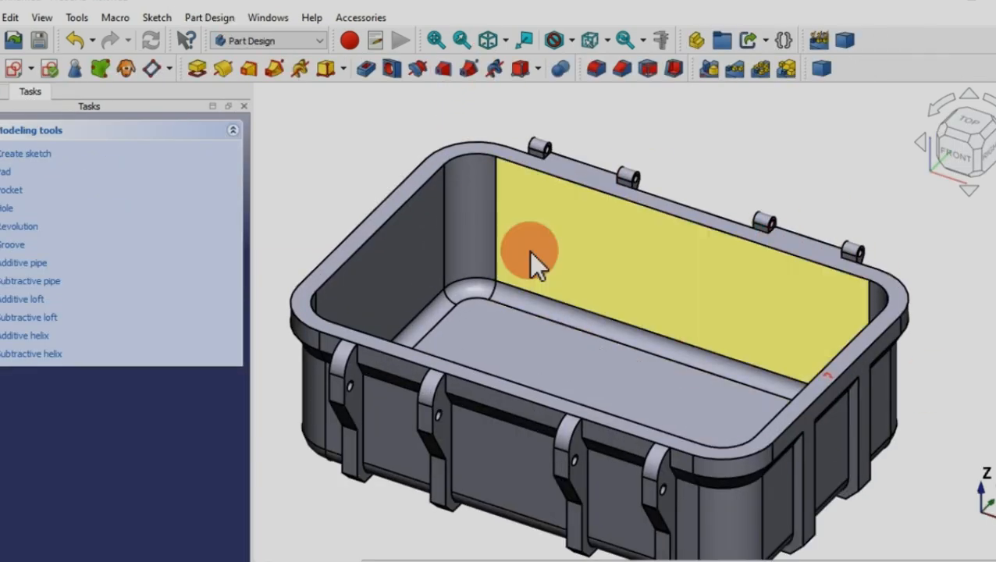
left_click(24, 262)
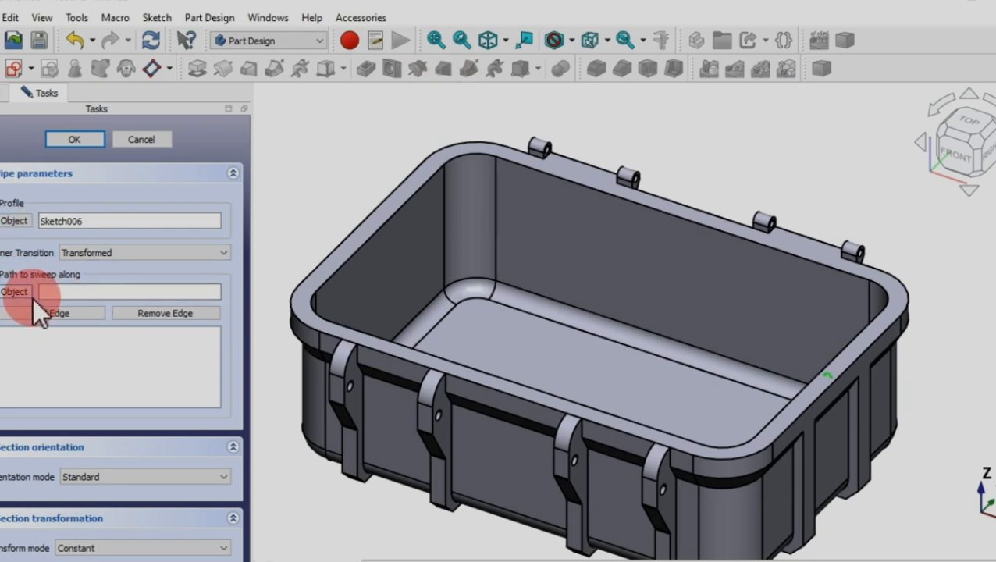
- Confirm the sweep so hinge knuckles run along the box rim
left_click(141, 139)
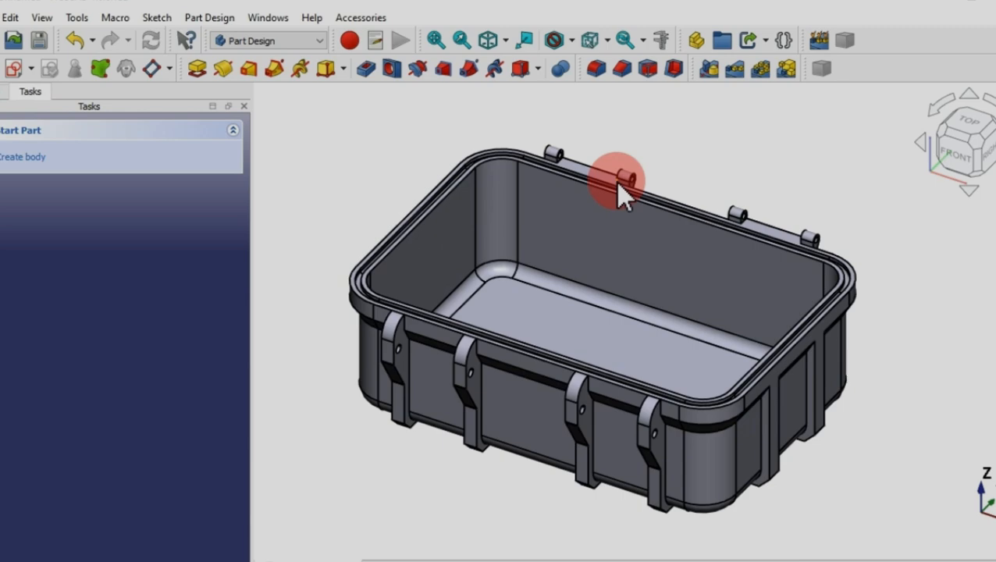
left_click(75, 17)
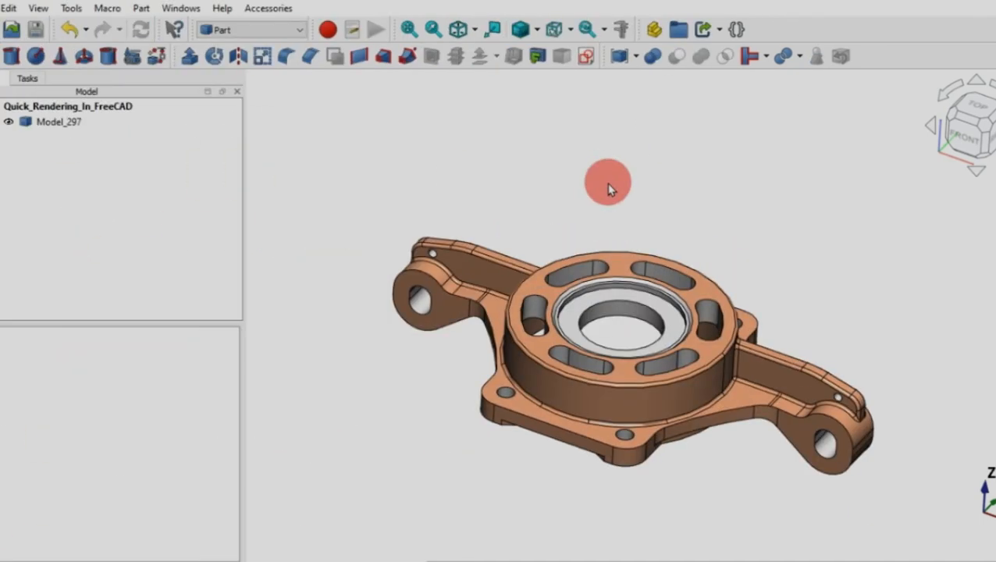
- Create a POV-Ray project from povray_sunlight.pov and add the bracket model to it
left_click_drag(609, 184, 695, 197)
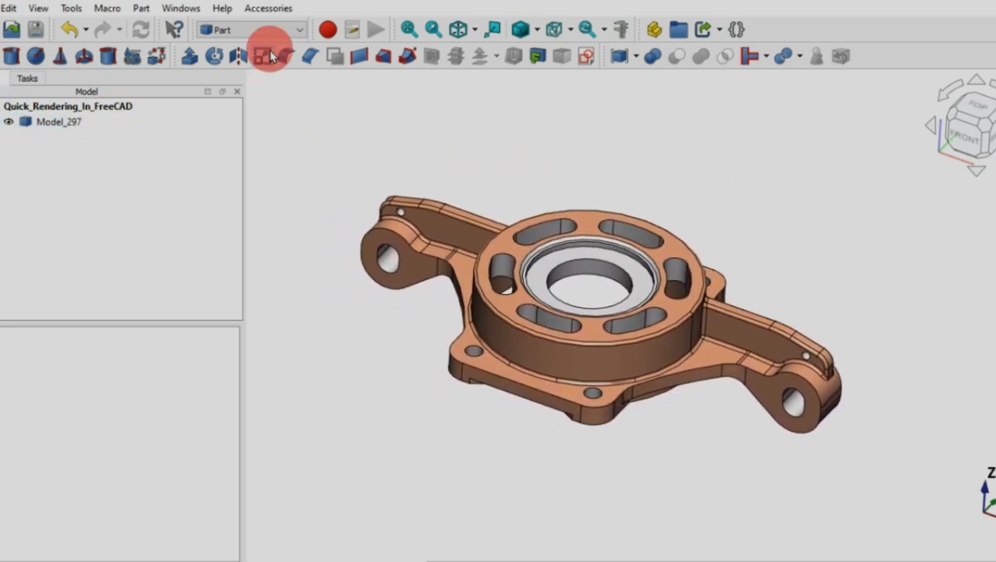
left_click(249, 28)
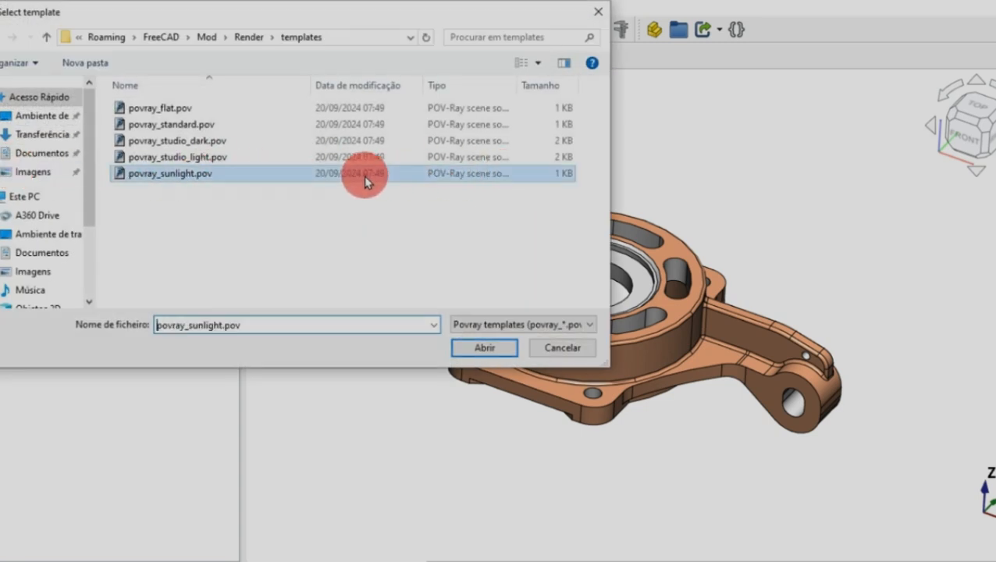
left_click(484, 347)
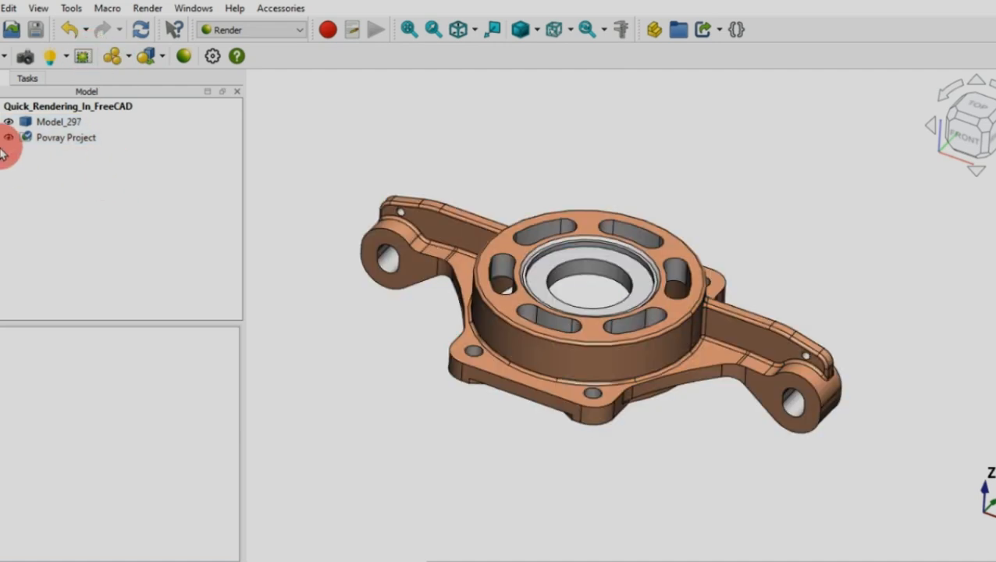
left_click(25, 137)
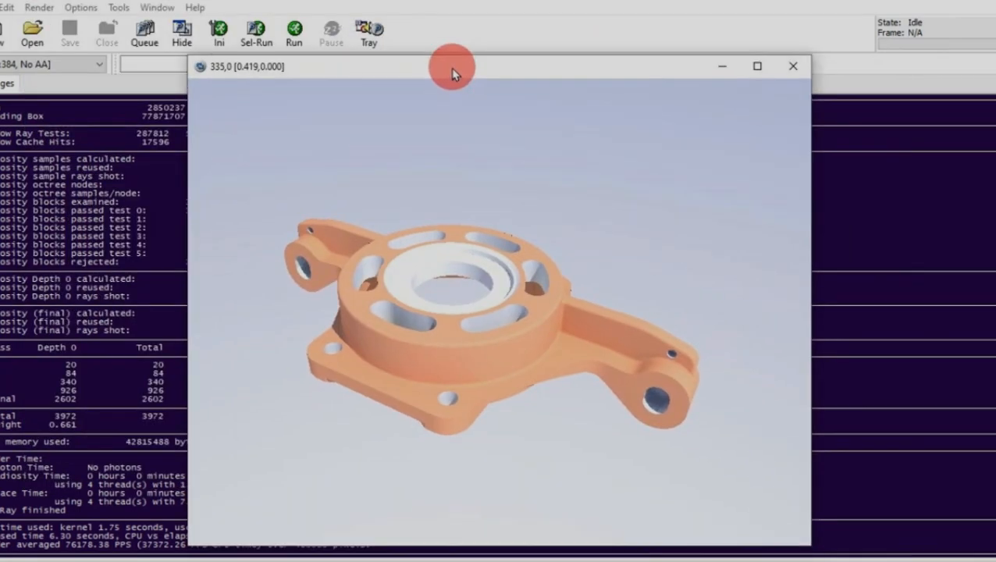
- Close the POV-Ray preview and the render image to return to the bracket's 3D view
left_click(793, 65)
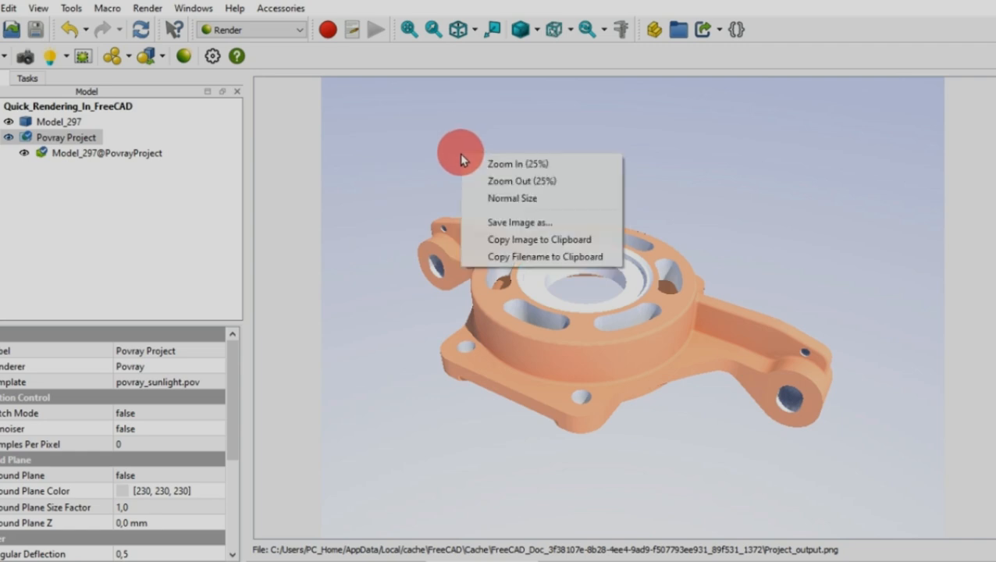
left_click(519, 222)
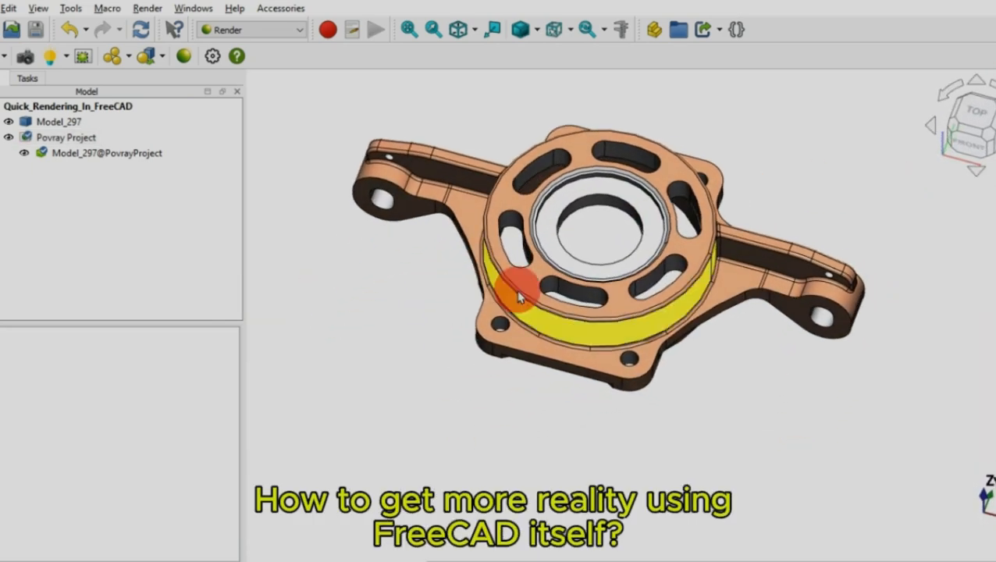
- In Part Design, sketch a rounded rectangle around the bracket and pad it into a base plate
left_click_drag(519, 295, 506, 337)
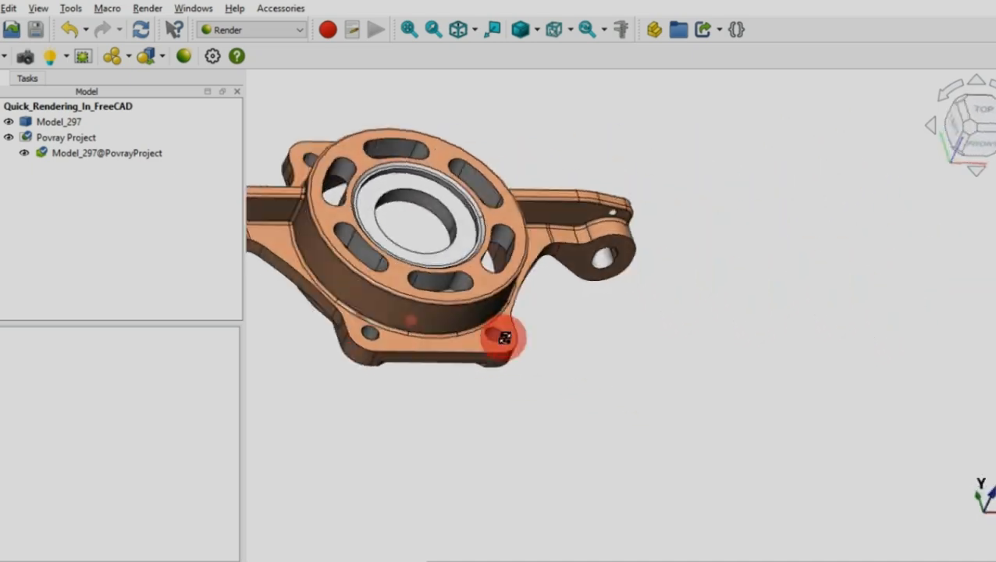
left_click(250, 29)
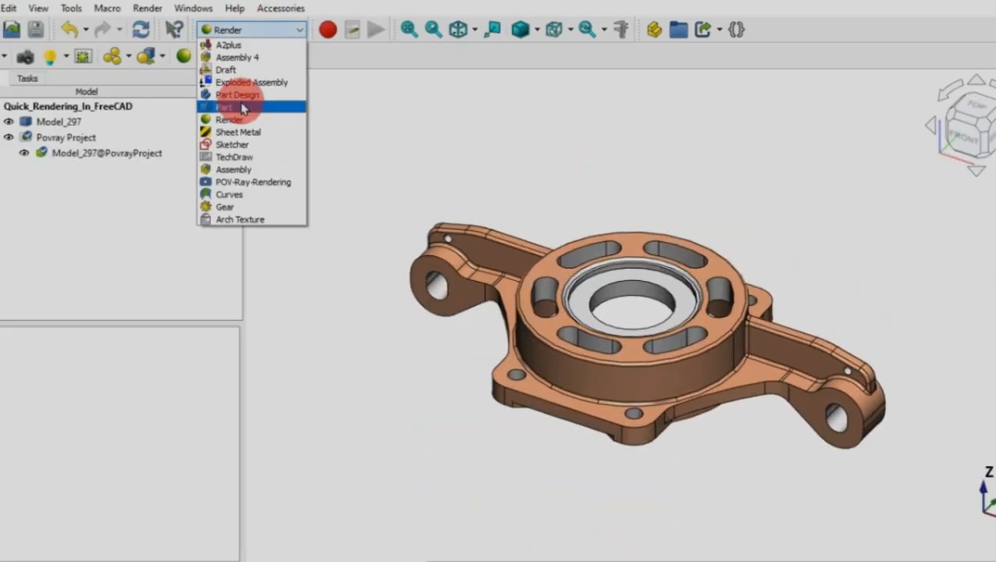
left_click(238, 96)
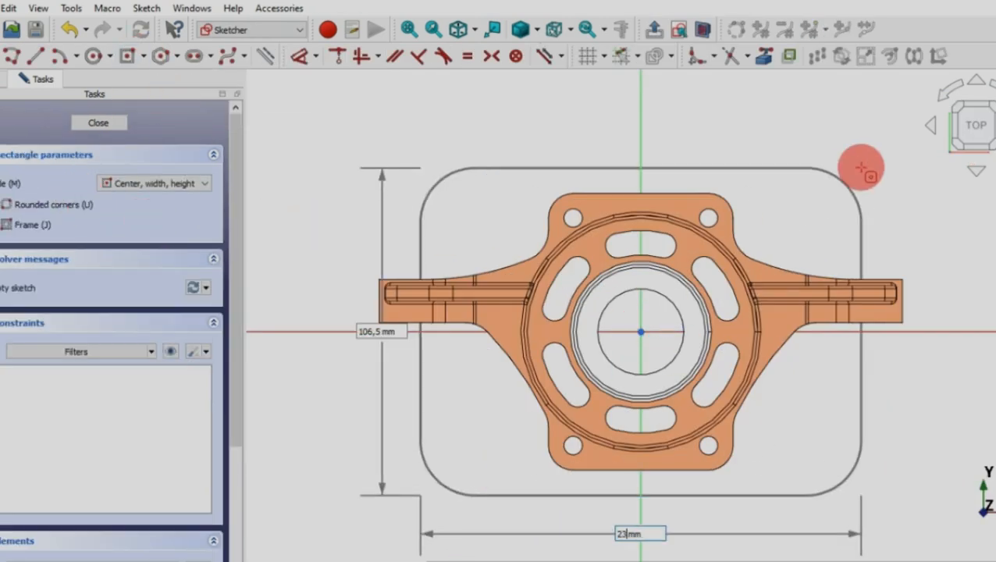
left_click(98, 122)
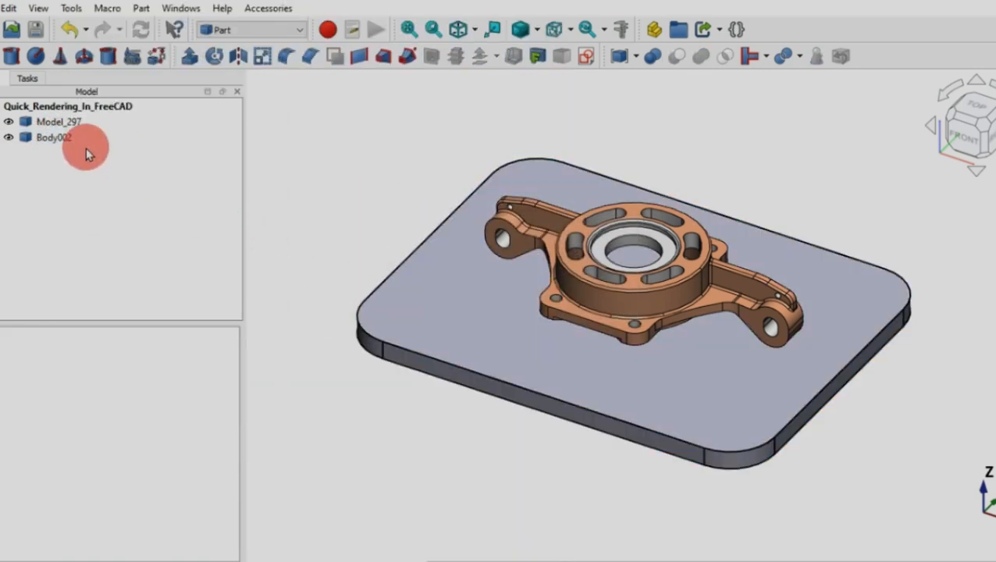
- Rename the plate body to Base and add a new Povray Project from the Render workbench
left_click(53, 138)
type("Base")
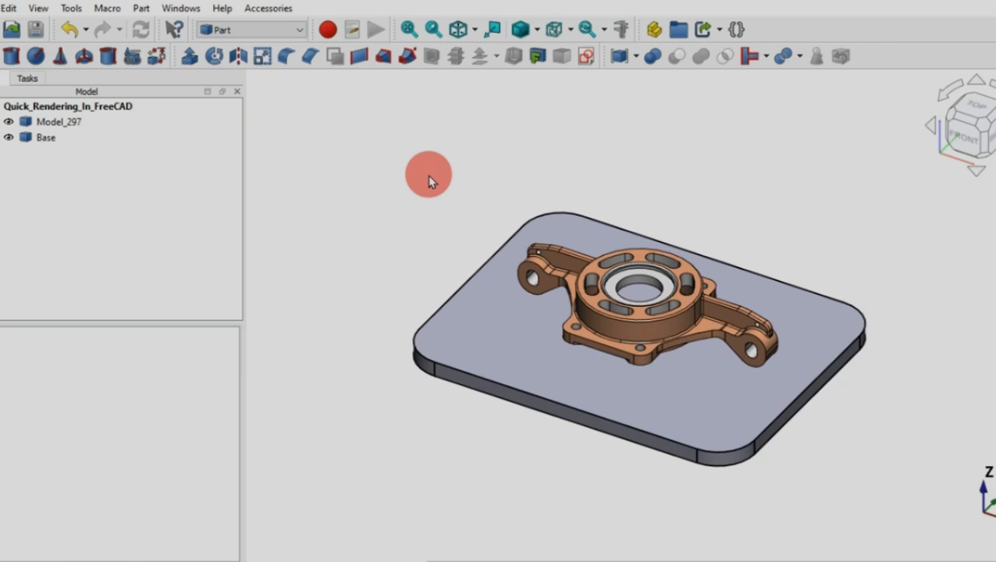
left_click(250, 30)
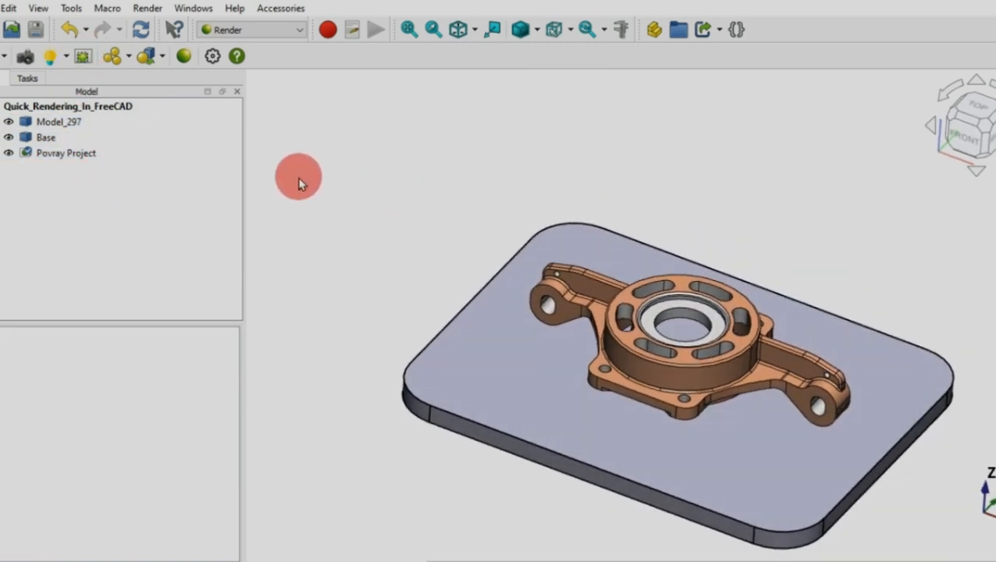
- Enable the project's Ground Plane at Z -10 mm and start a Carpaint render material
left_click(219, 406)
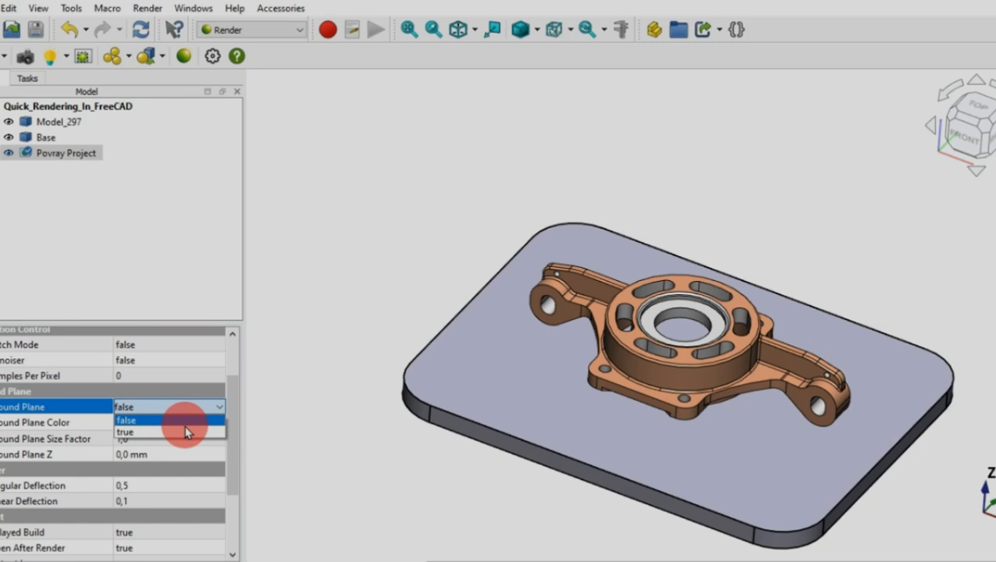
left_click(125, 431)
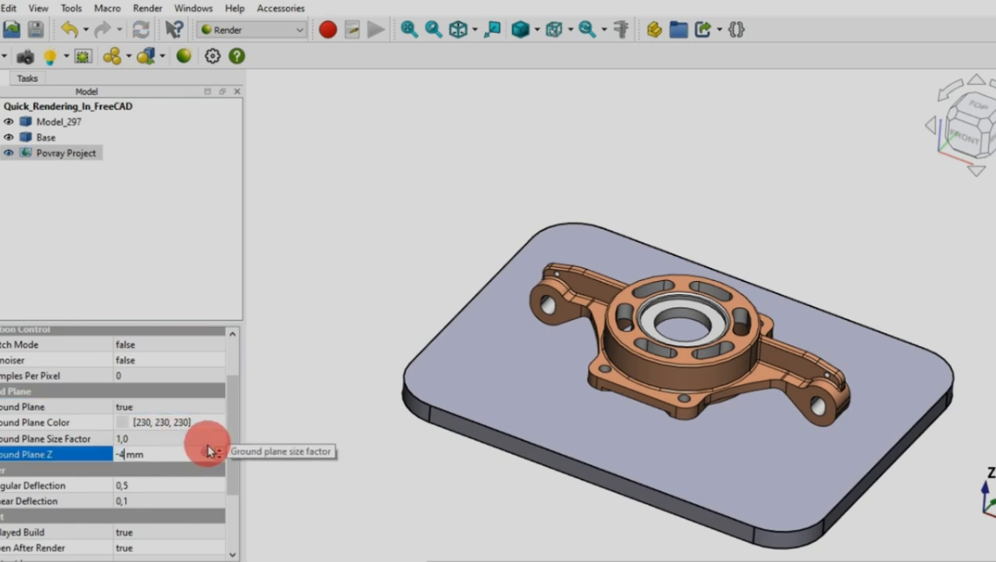
scroll("down", 3)
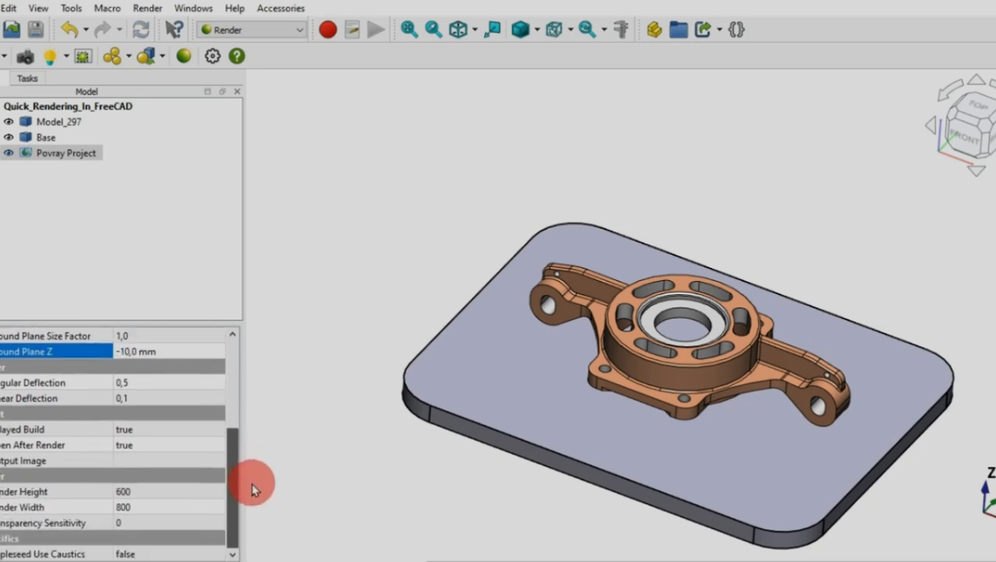
left_click(156, 491)
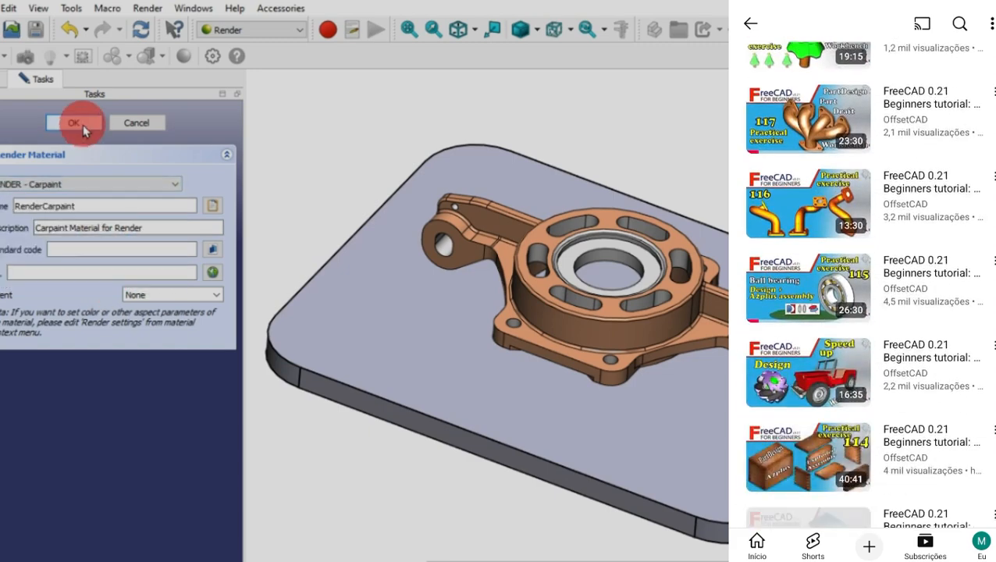
- Confirm the car-paint material so RenderCarpaint and RenderCarpaint001 are listed under Materials
left_click(73, 121)
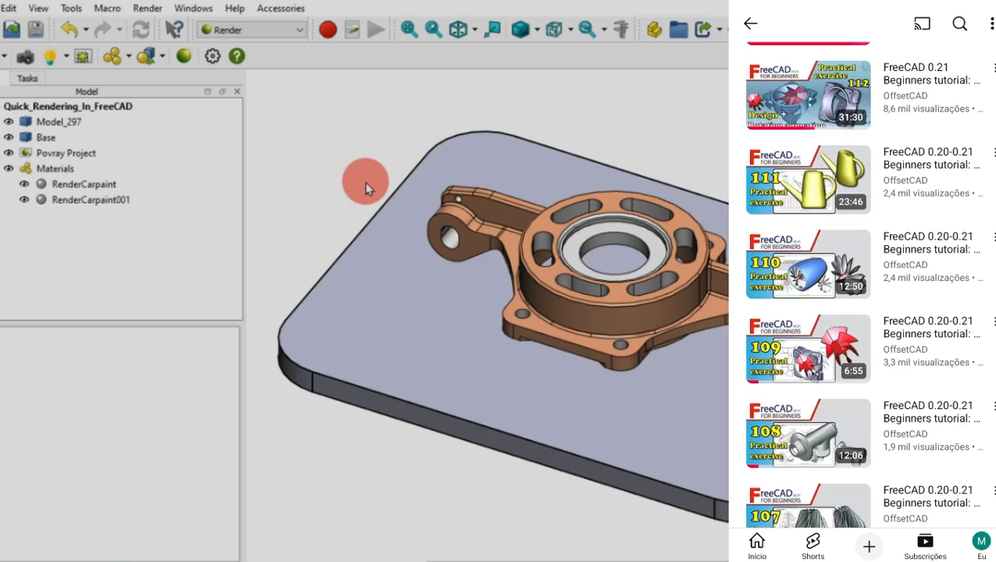
right_click(91, 200)
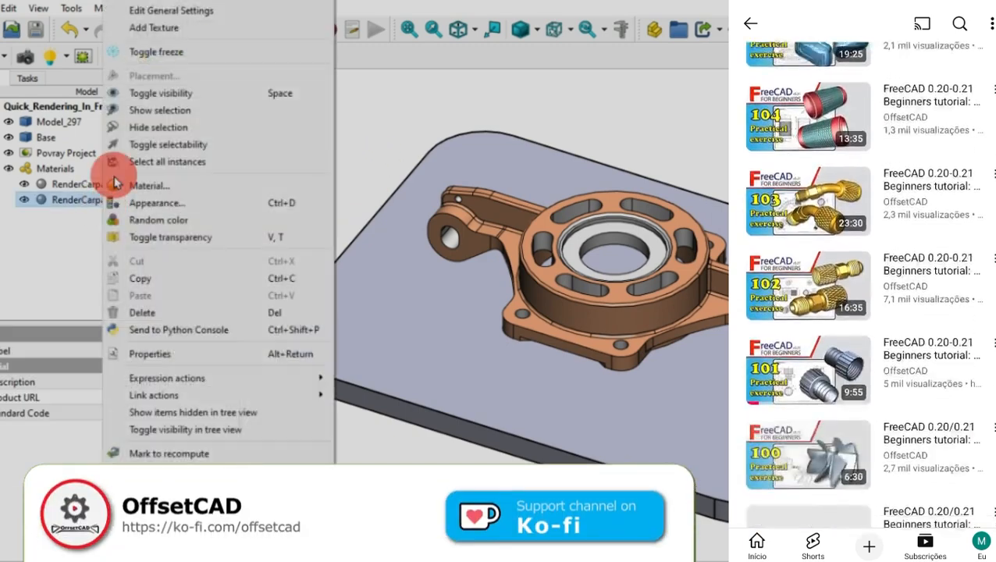